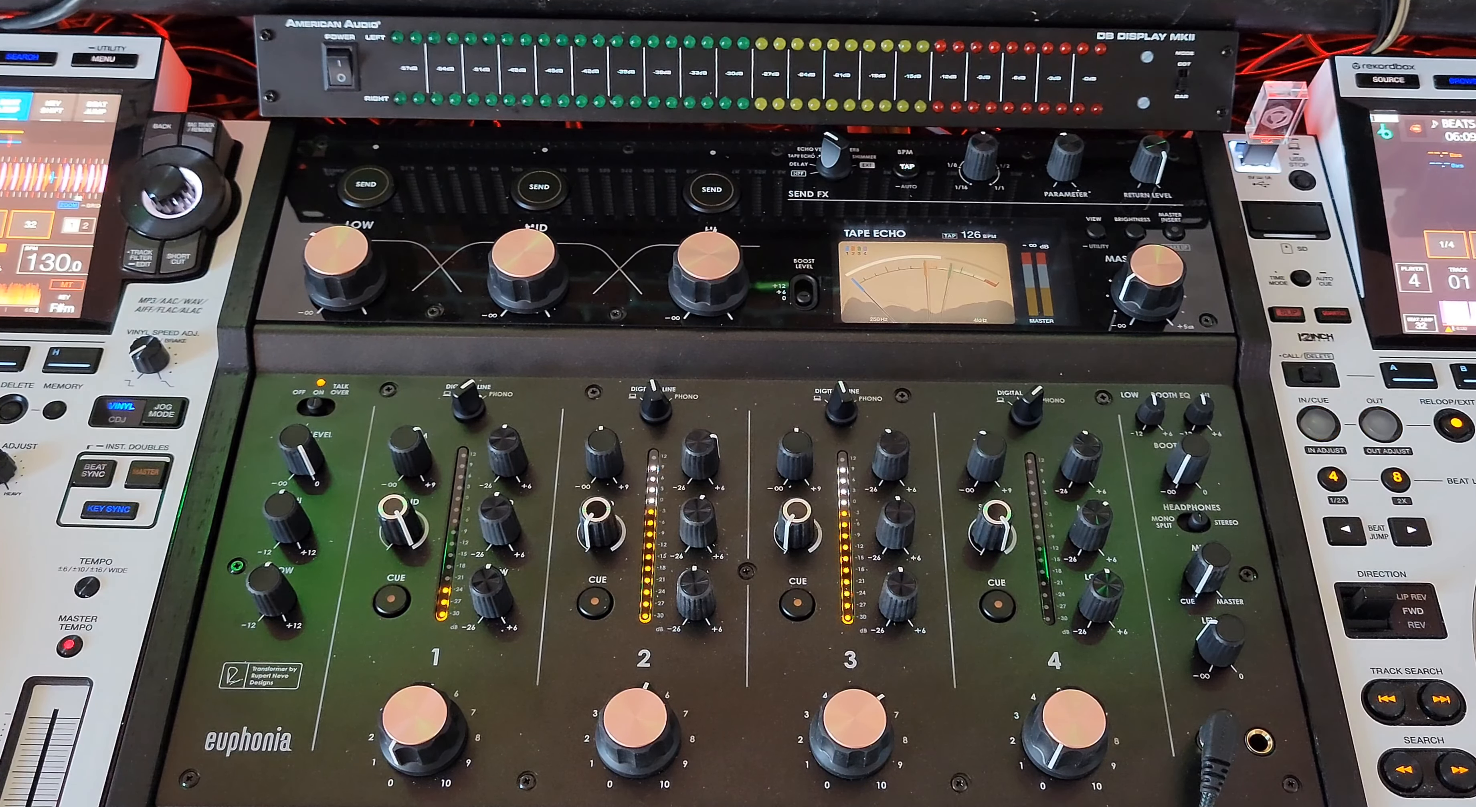
pyautogui.click(1309, 420)
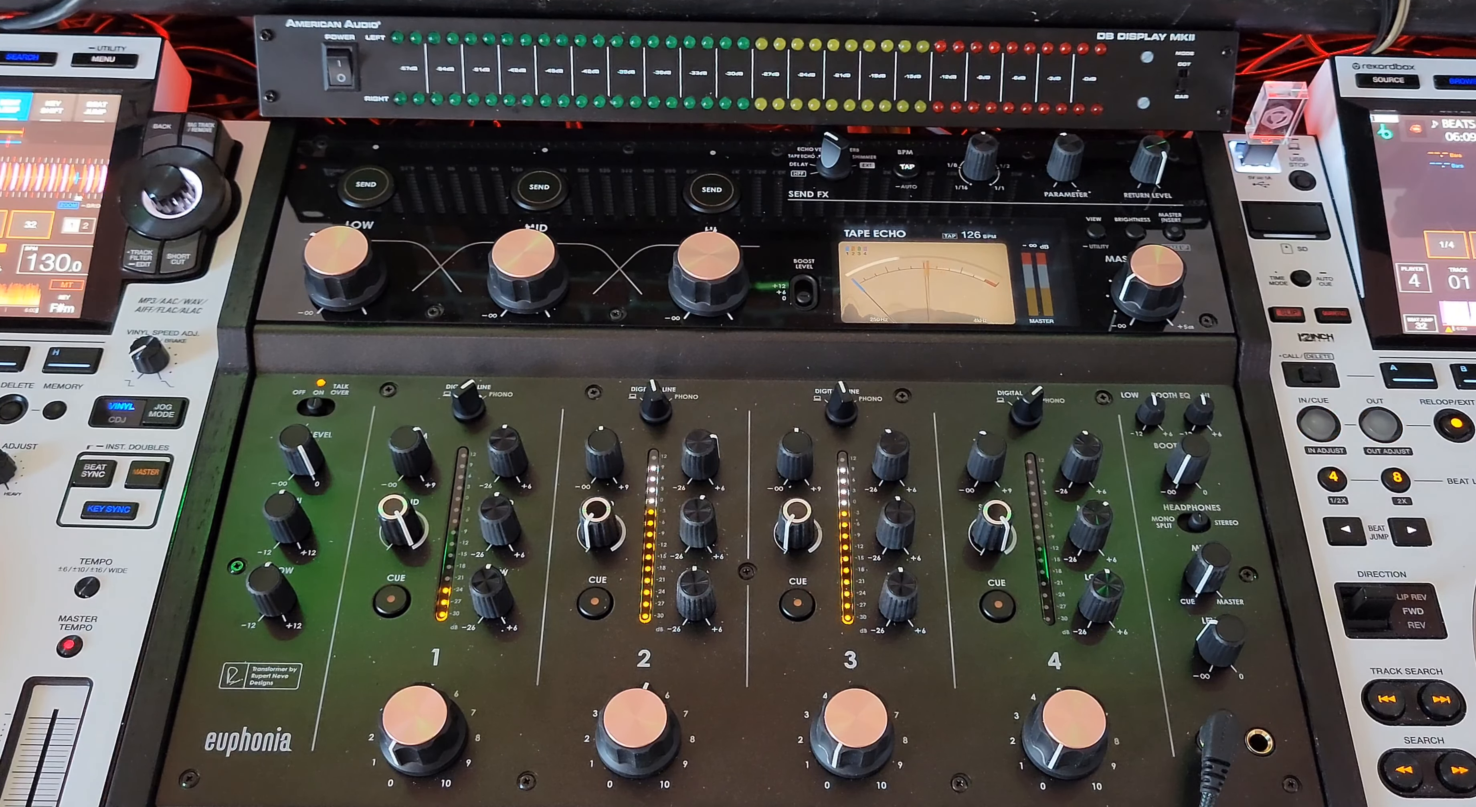
pyautogui.click(1303, 421)
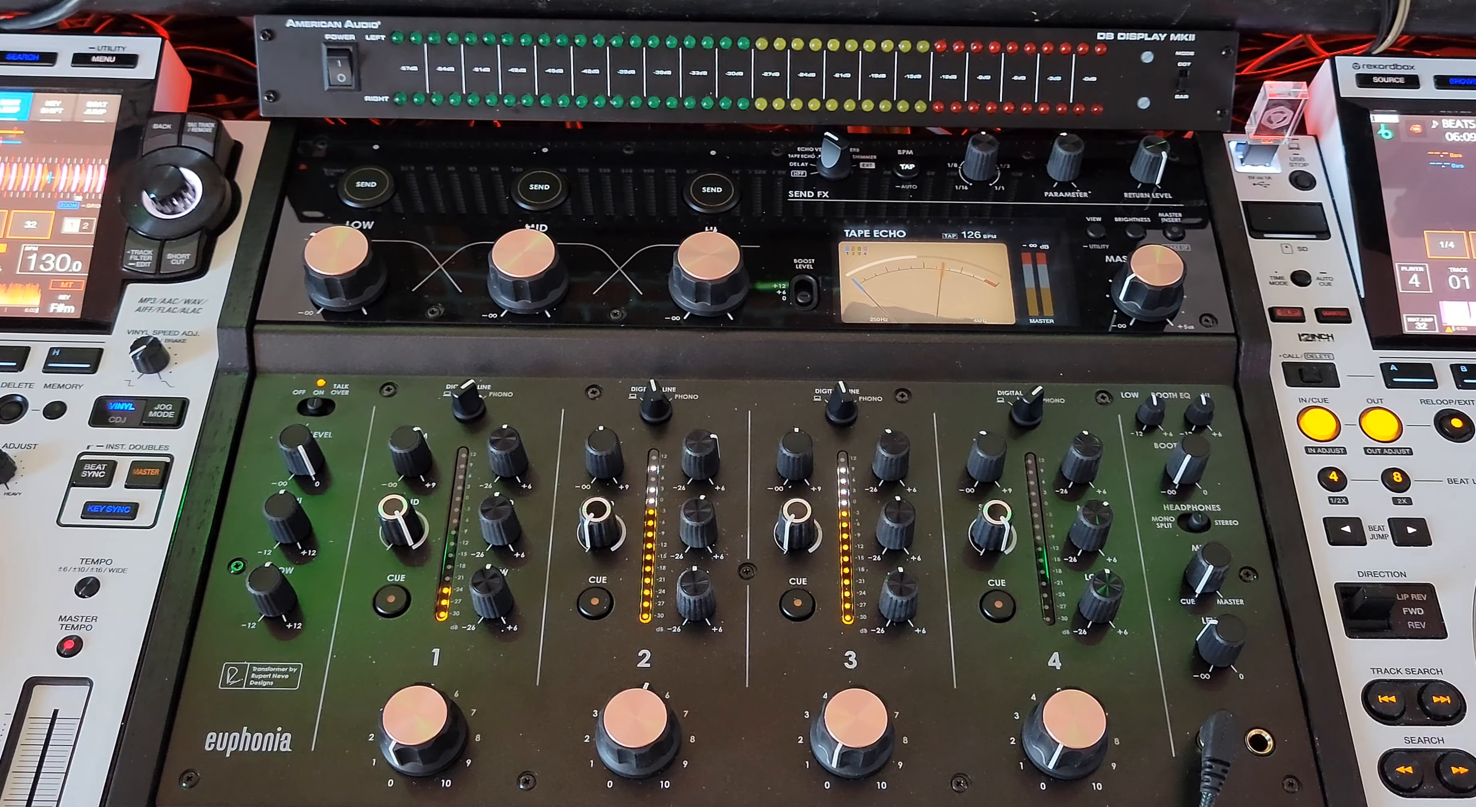